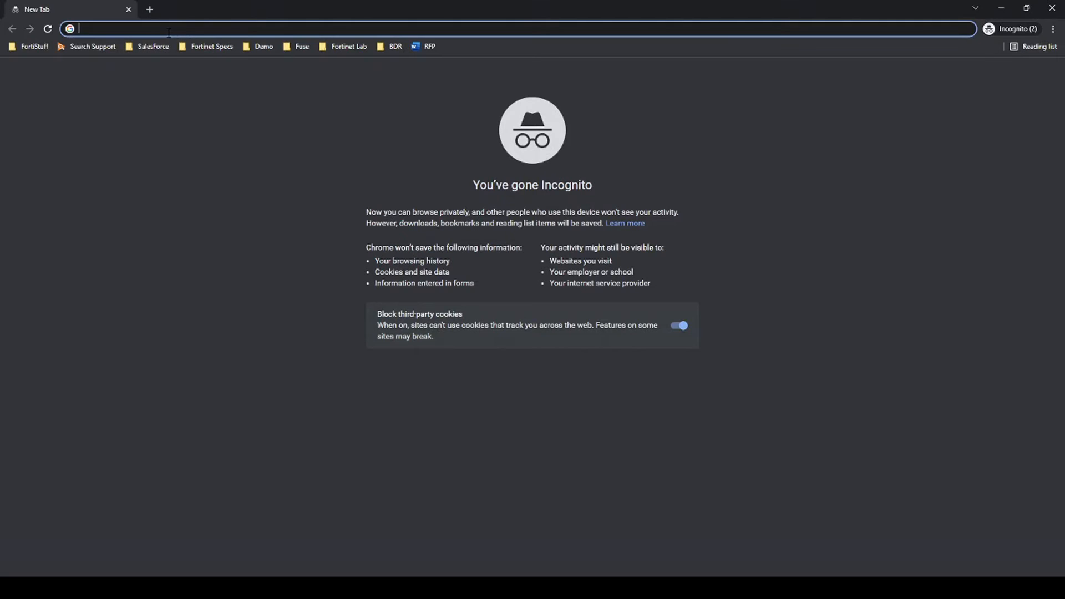
{"action": "type", "text": "http://166.166.1.2:8080/"}
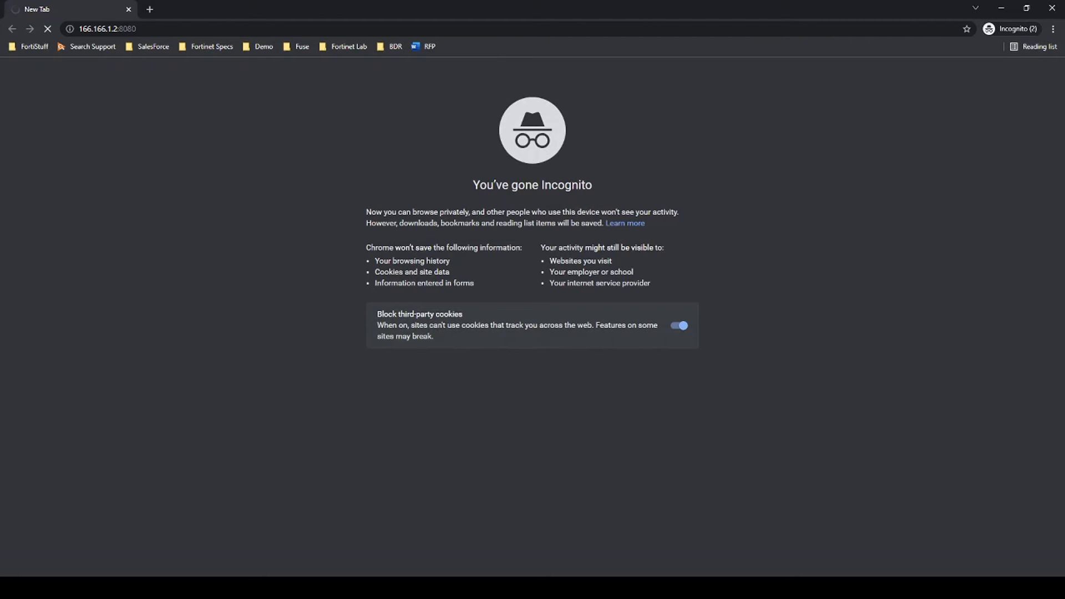
{"action": "left_click", "coordinate": [333, 10]}
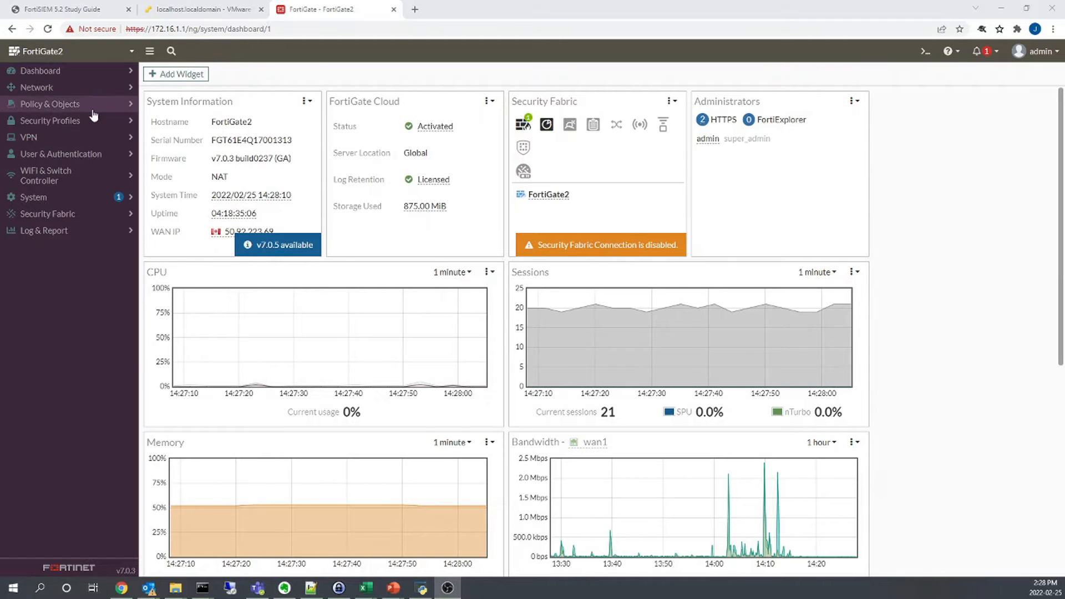
- Review the internal, internal2 and wan1 interfaces, then head to a new firewall policy
{"action": "left_click", "coordinate": [39, 105]}
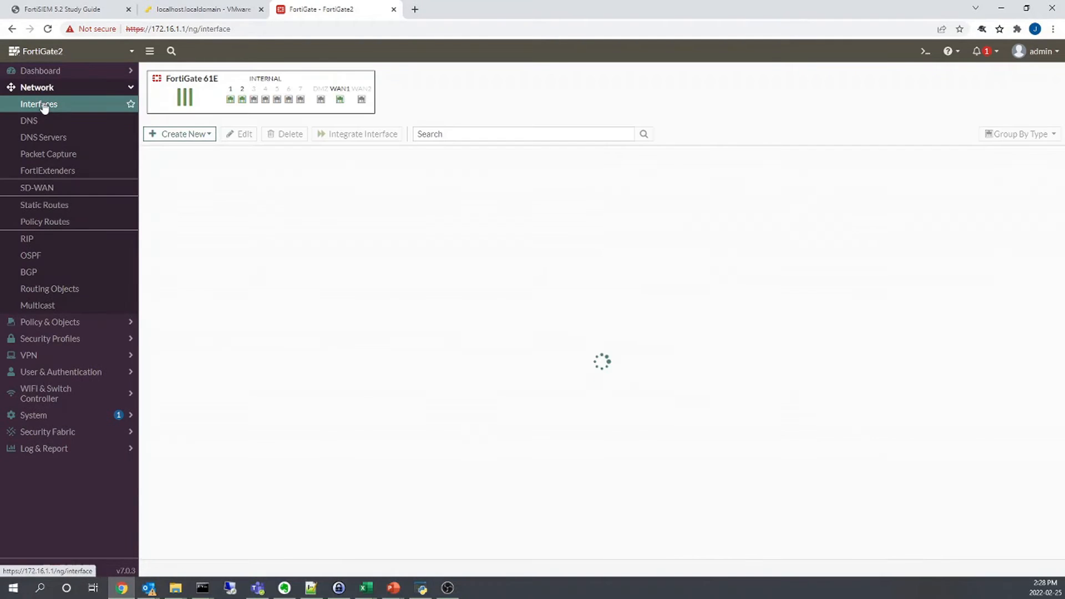
{"action": "left_click", "coordinate": [39, 105]}
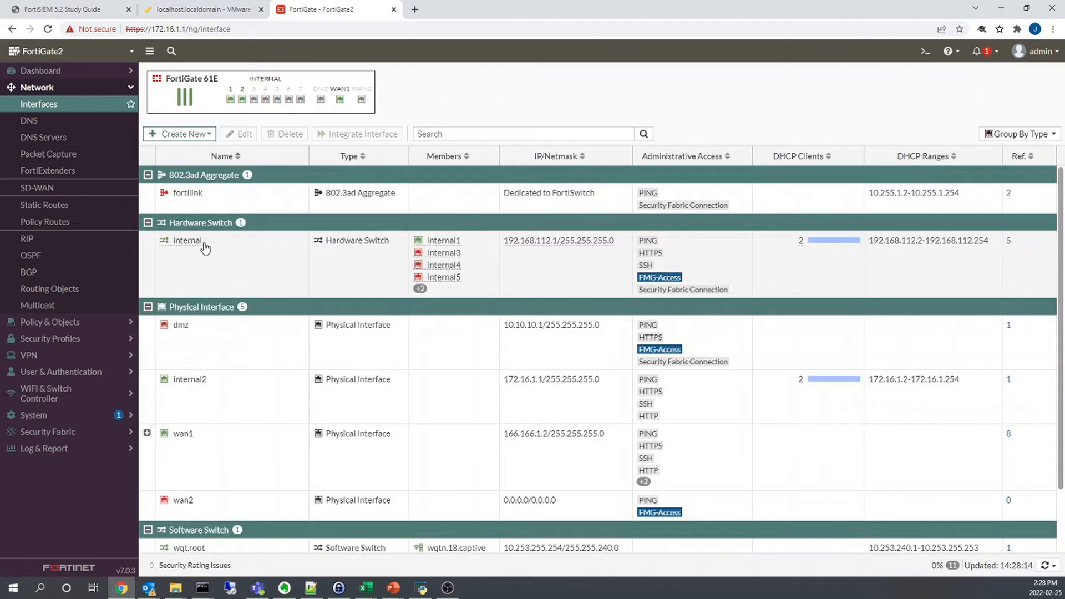
{"action": "left_click", "coordinate": [182, 434]}
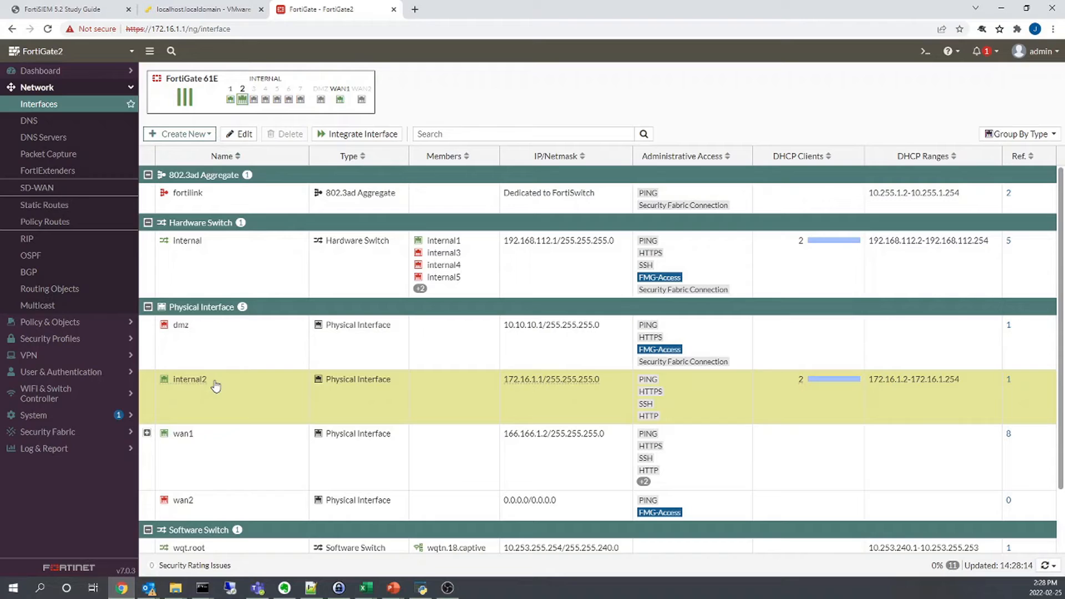
{"action": "mouse_move", "coordinate": [518, 397]}
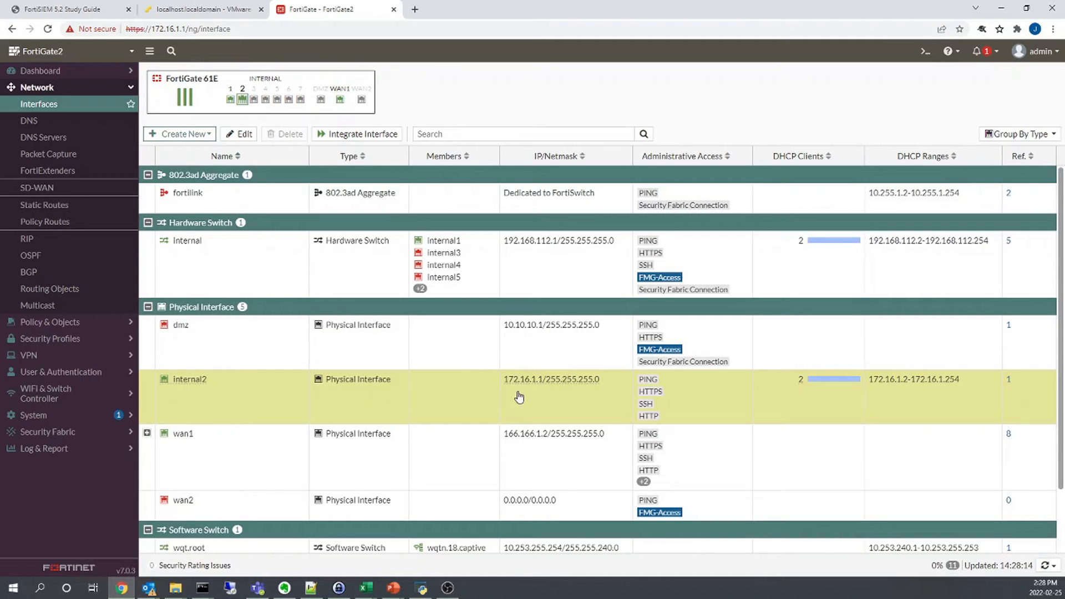
{"action": "mouse_move", "coordinate": [530, 397]}
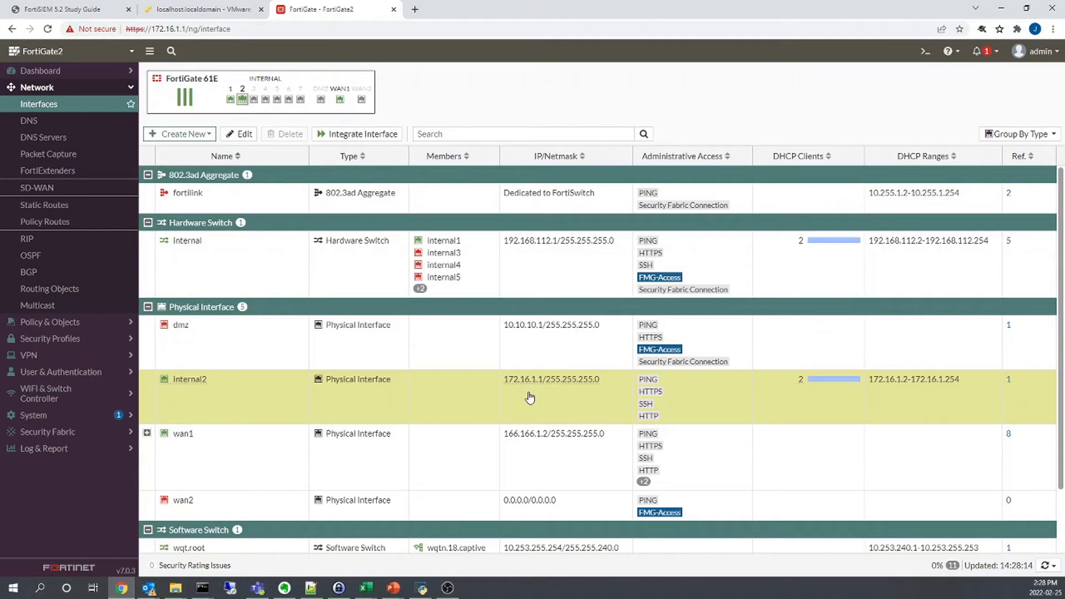
{"action": "mouse_move", "coordinate": [213, 262]}
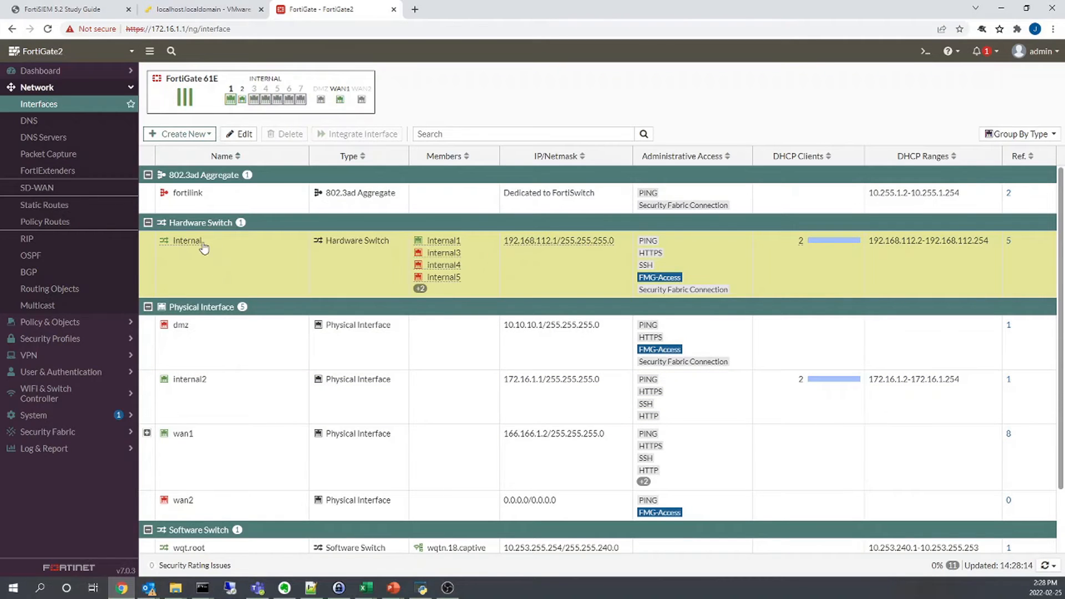
{"action": "mouse_move", "coordinate": [518, 261]}
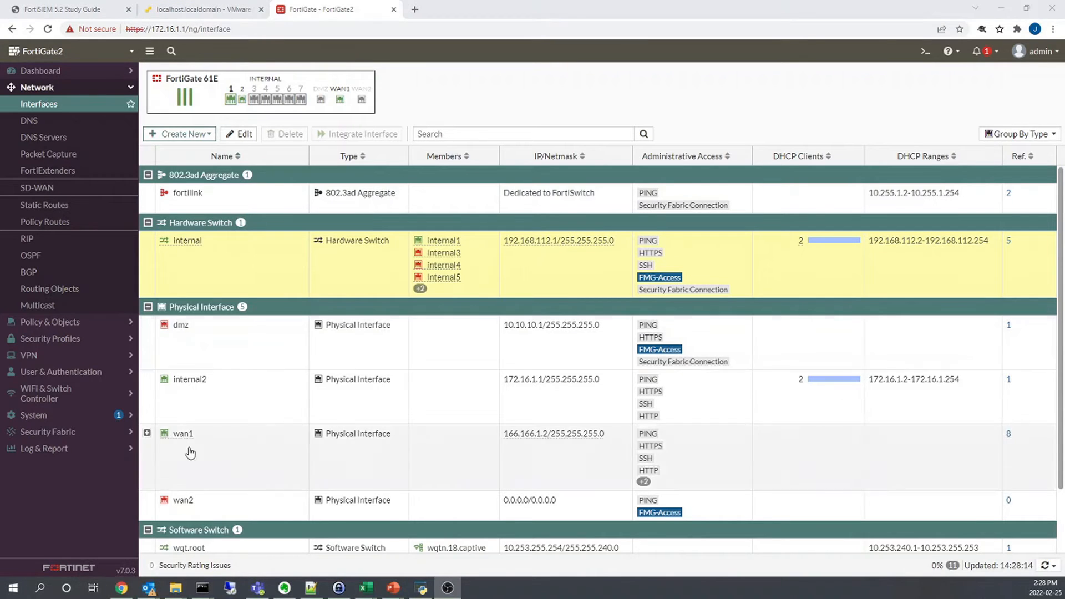
{"action": "left_click", "coordinate": [51, 104]}
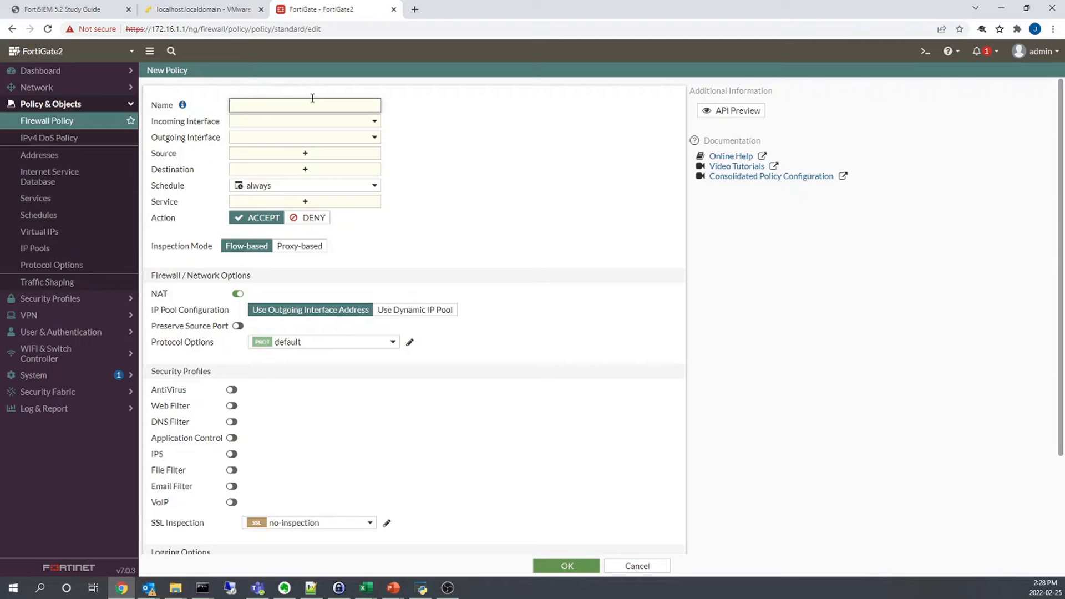
- Save 'Outbound Policy' from internal2 to wan1 with service ALL and NAT enabled
{"action": "type", "text": "Outbound Policy"}
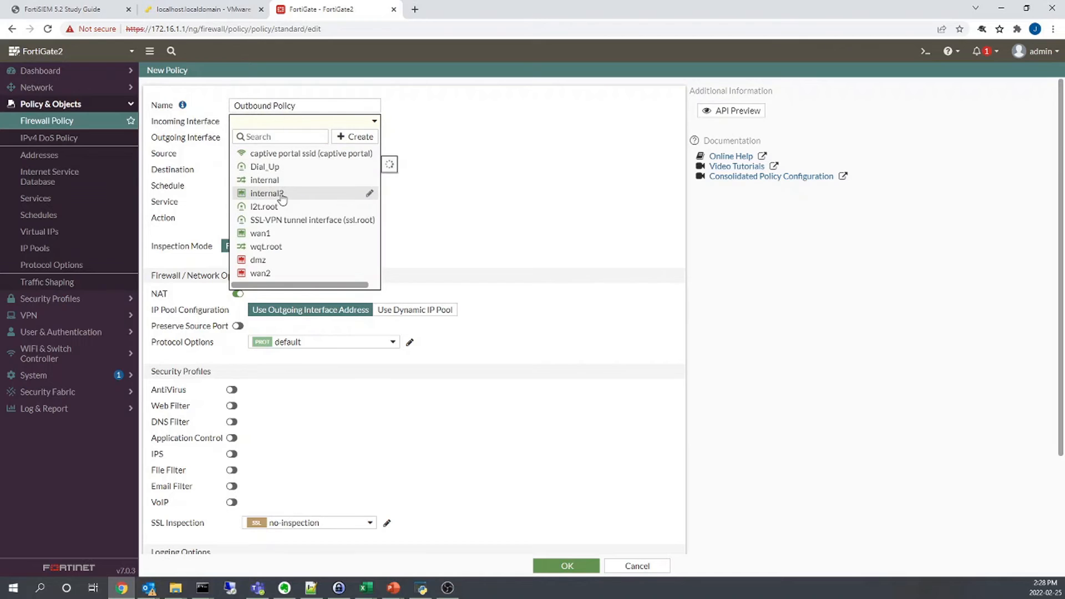
{"action": "left_click", "coordinate": [267, 193]}
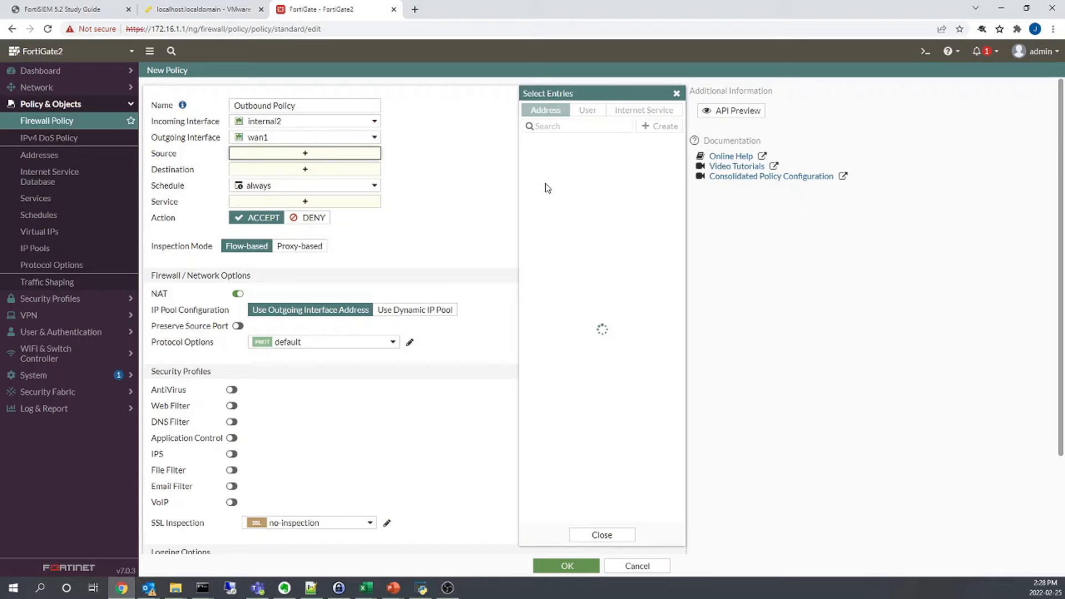
{"action": "mouse_move", "coordinate": [557, 169]}
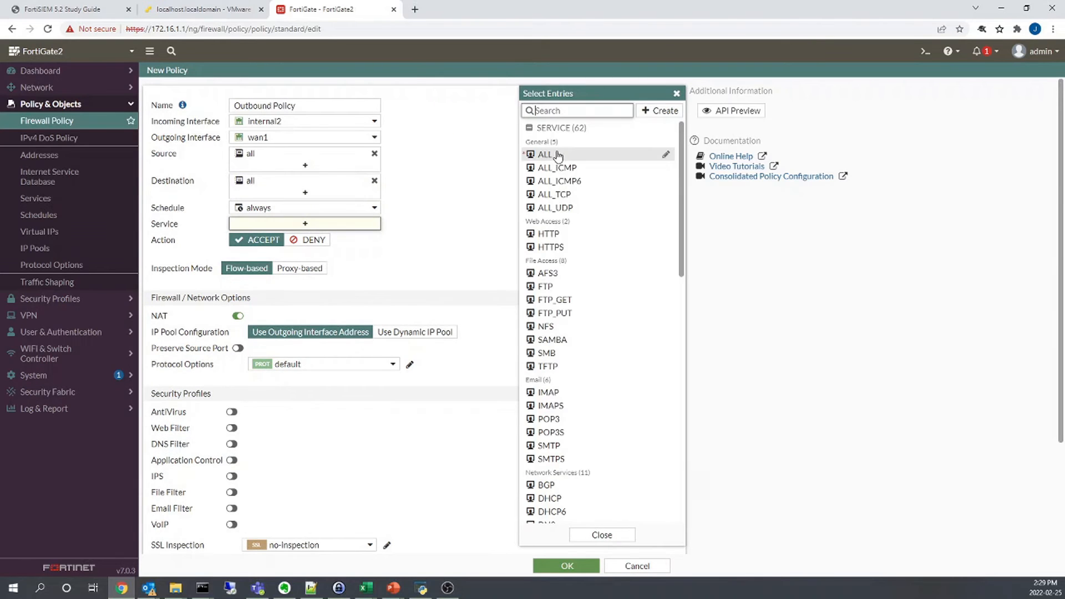
{"action": "left_click", "coordinate": [546, 154]}
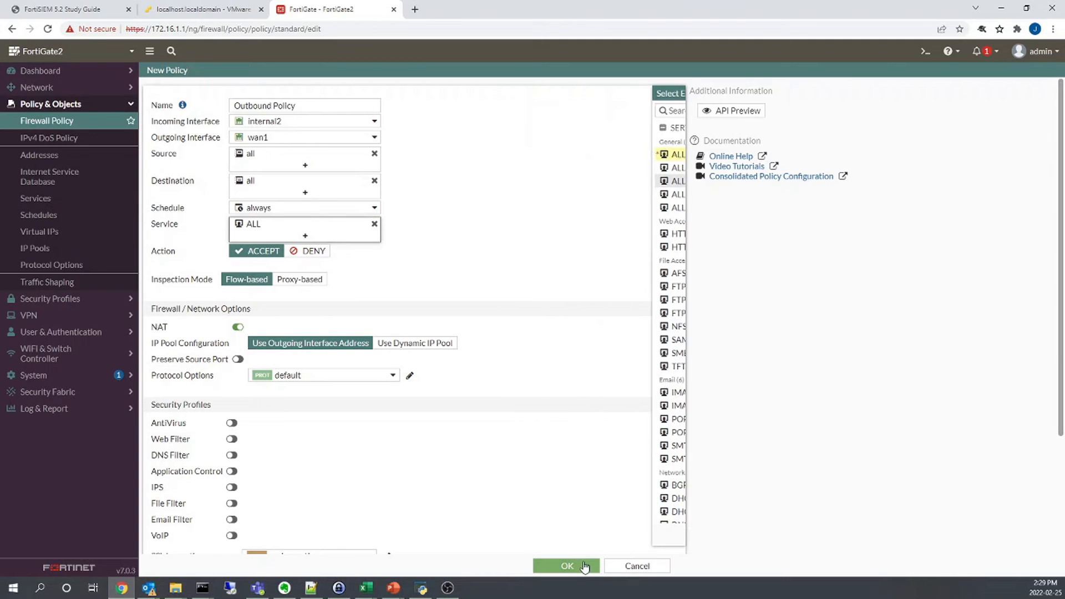
{"action": "scroll", "scroll_direction": "down", "scroll_amount": 3}
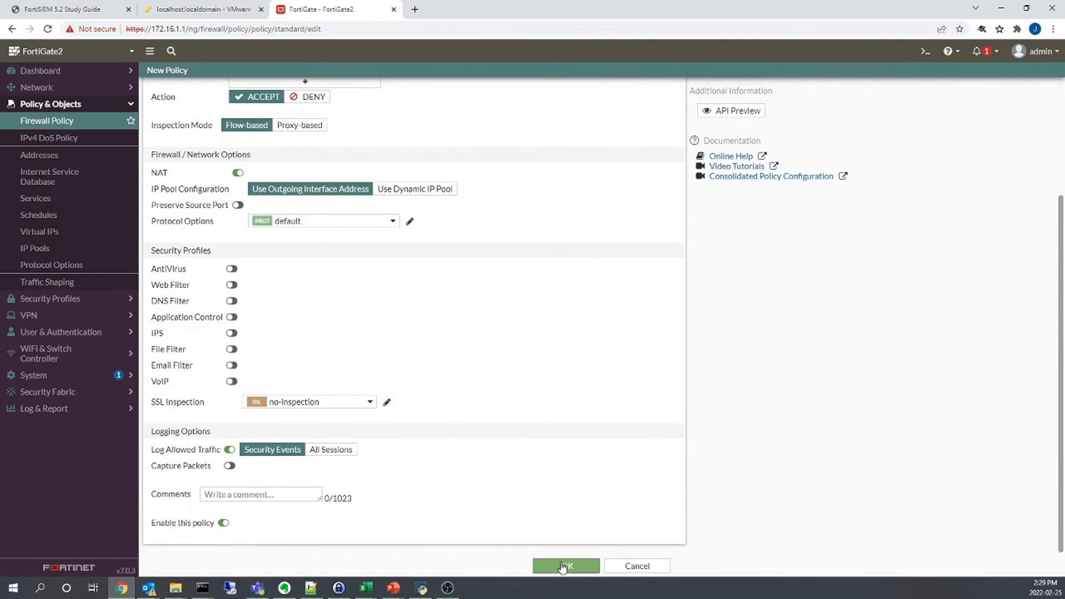
{"action": "left_click", "coordinate": [564, 566]}
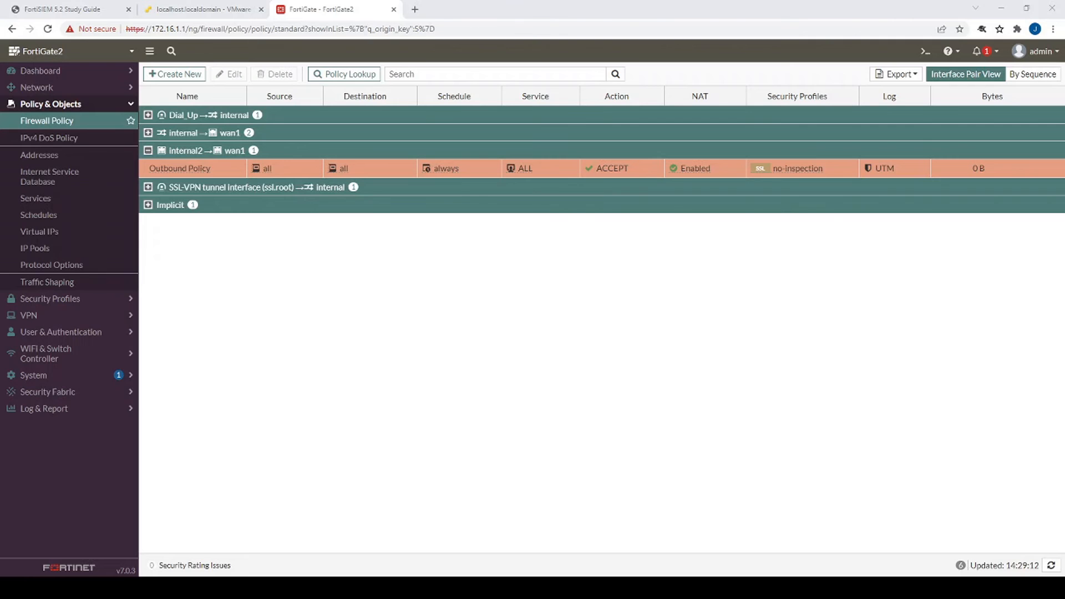
- Start a new virtual IP named 'VIP Object' on interface wan1
{"action": "left_click", "coordinate": [40, 232]}
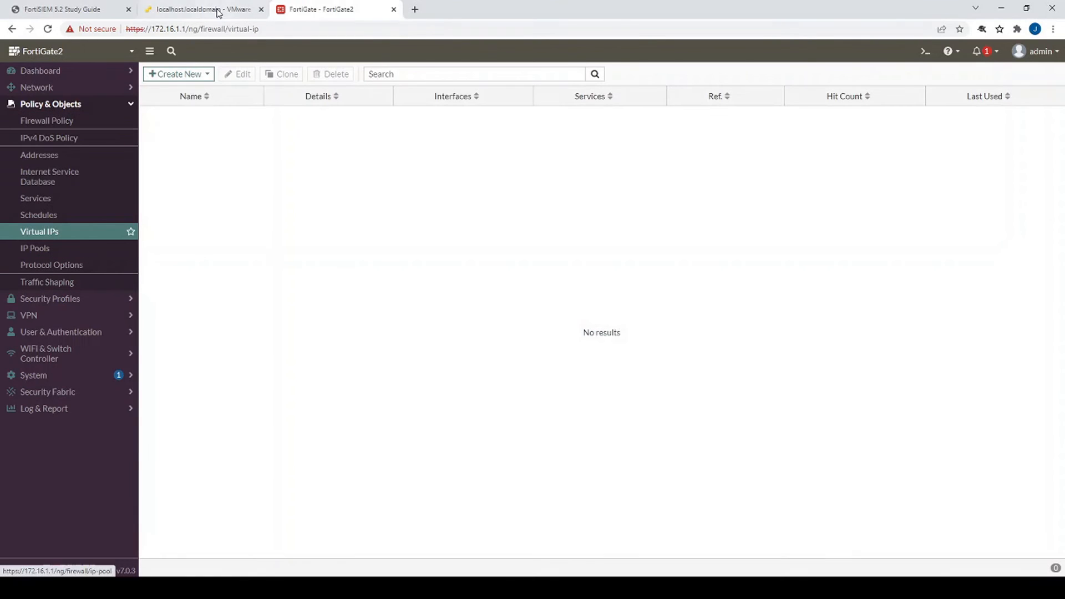
{"action": "left_click", "coordinate": [174, 74]}
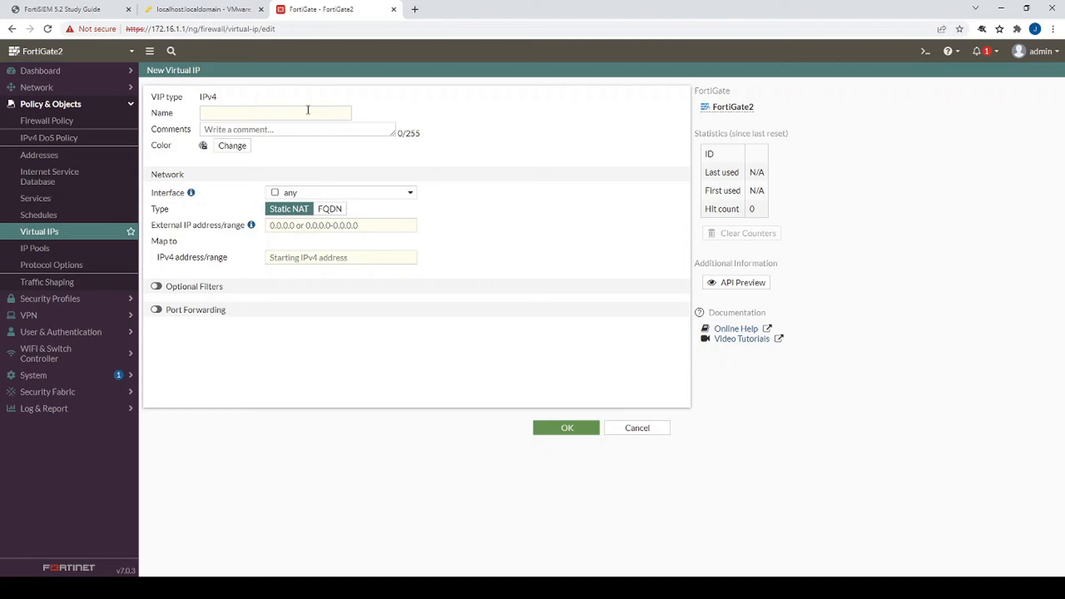
{"action": "left_click", "coordinate": [275, 114]}
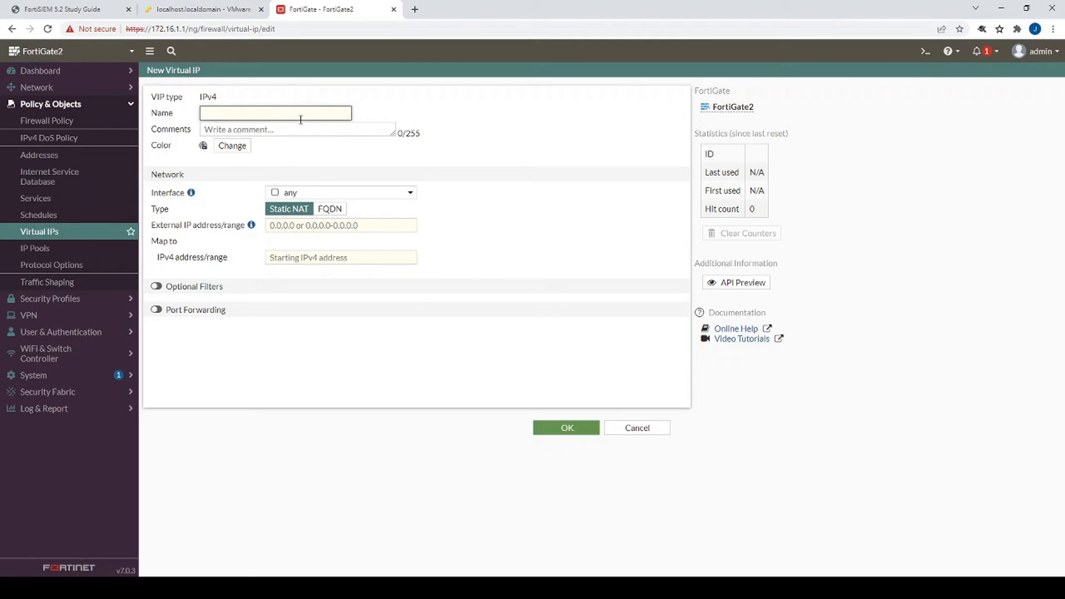
{"action": "type", "text": "VIP"}
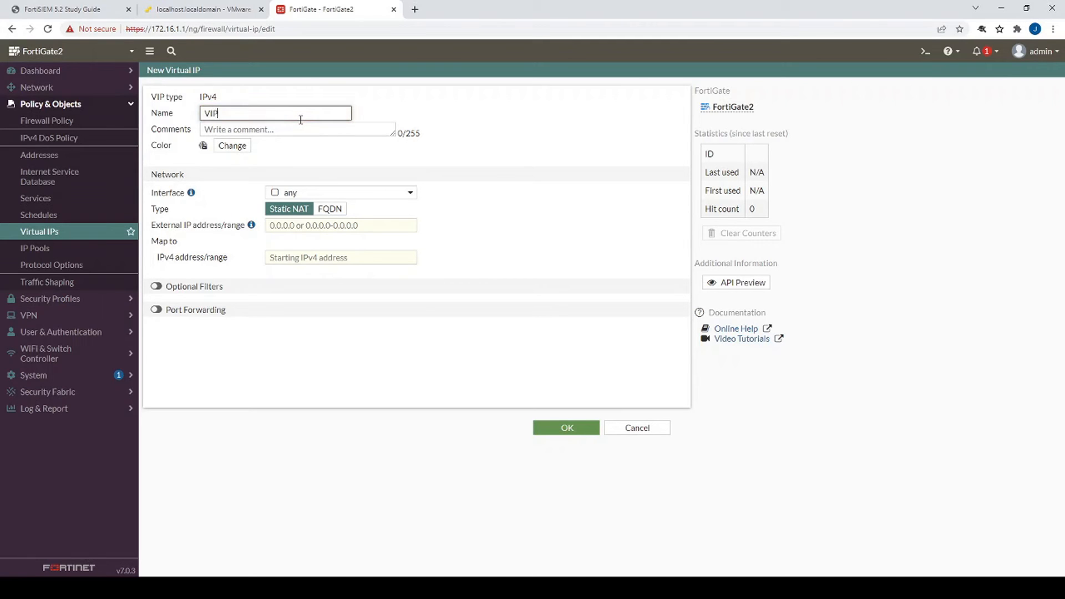
{"action": "type", "text": "Object"}
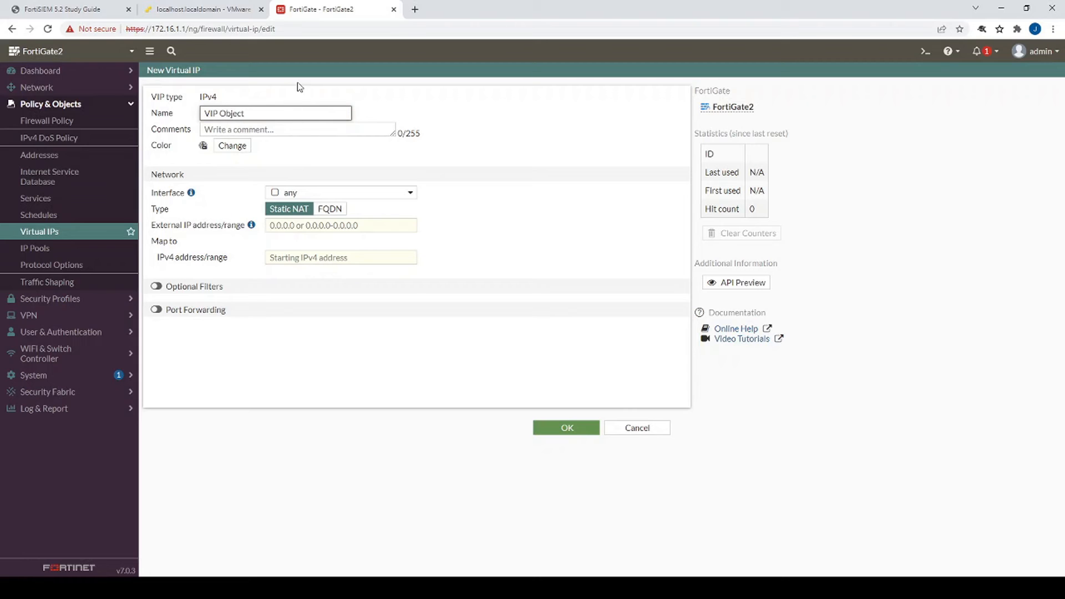
{"action": "left_click", "coordinate": [339, 191]}
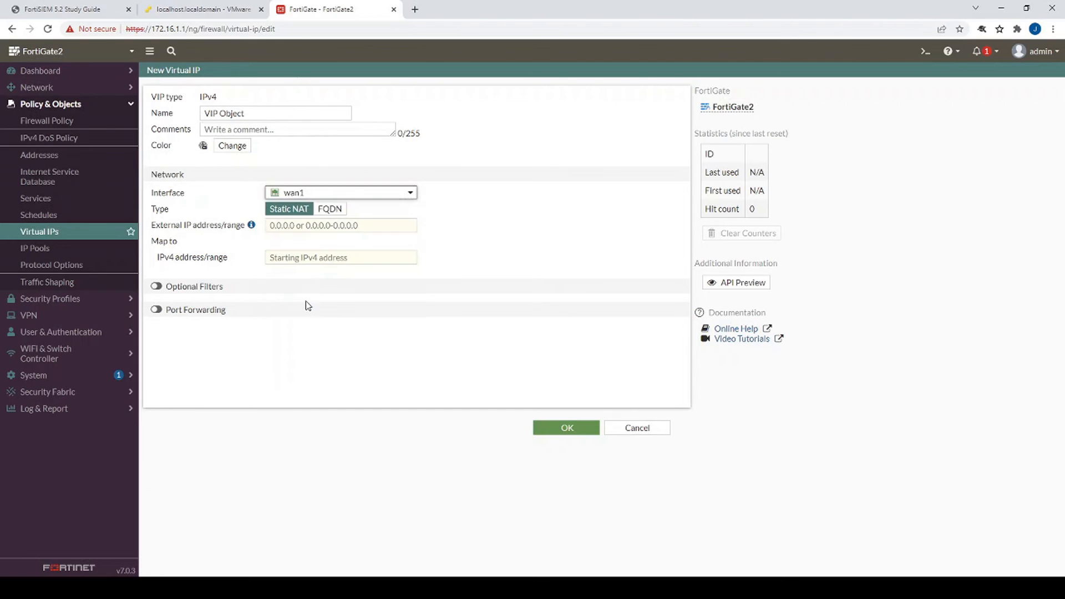
{"action": "mouse_move", "coordinate": [295, 197]}
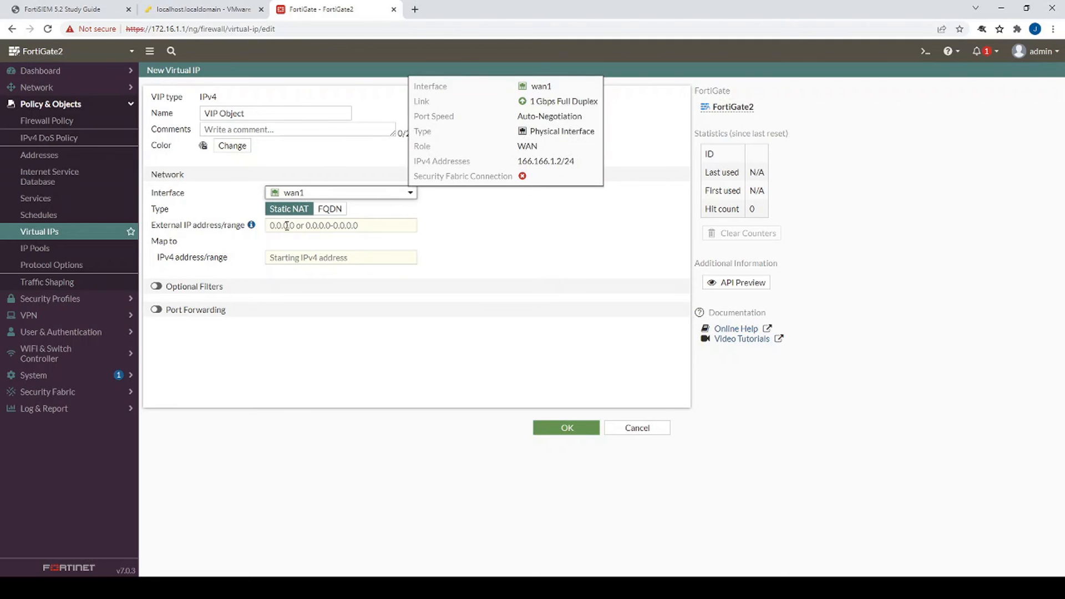
- Map external 166.166.1.2 to 192.168.112.2 with TCP port forwarding 8080 to 80
{"action": "type", "text": "16"}
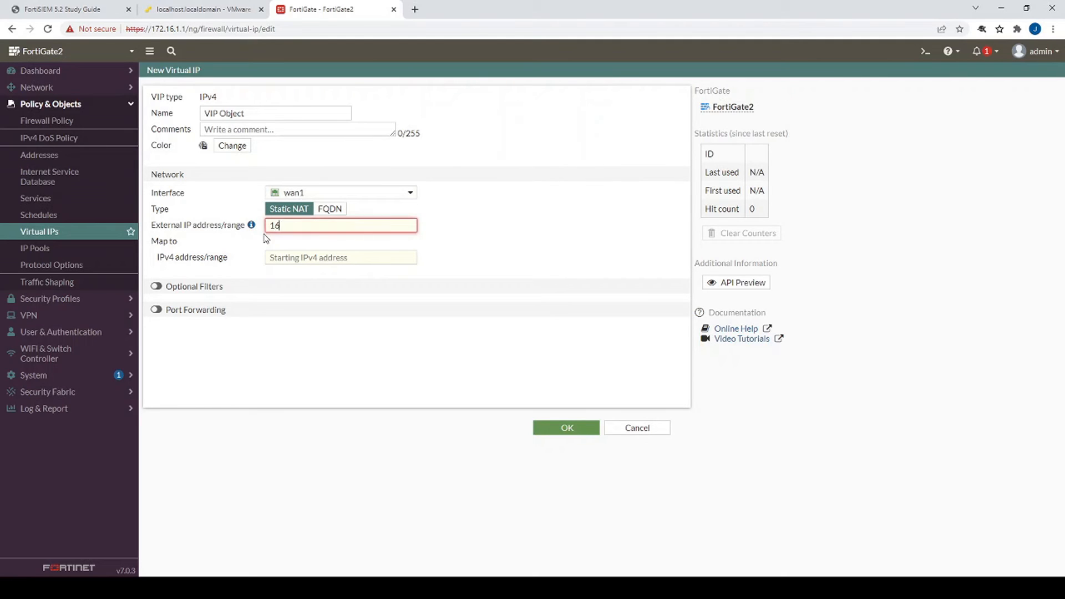
{"action": "type", "text": "66.166.1.2"}
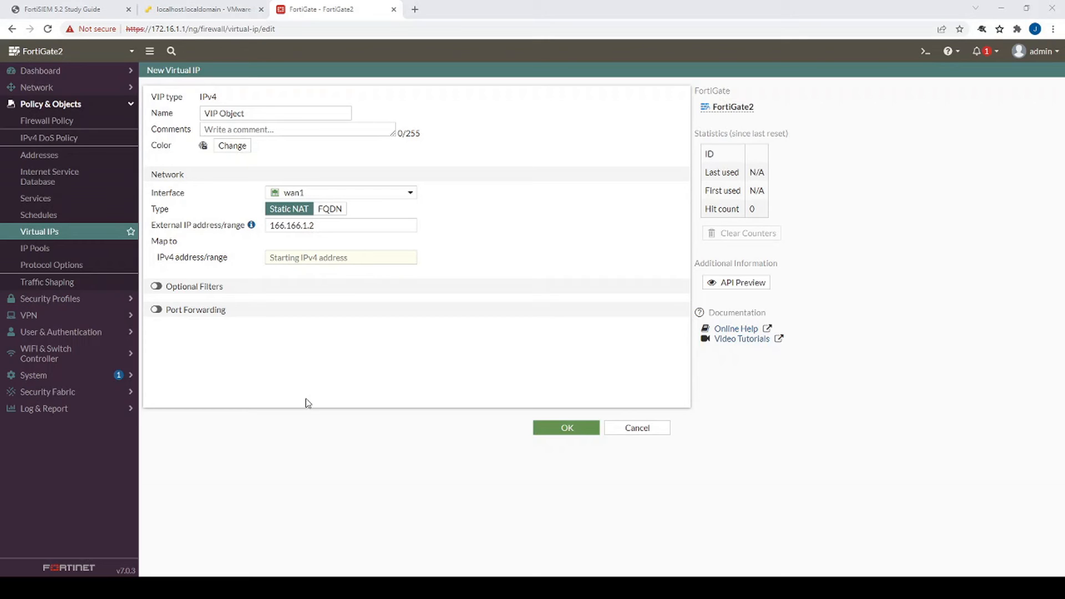
{"action": "left_click", "coordinate": [339, 256]}
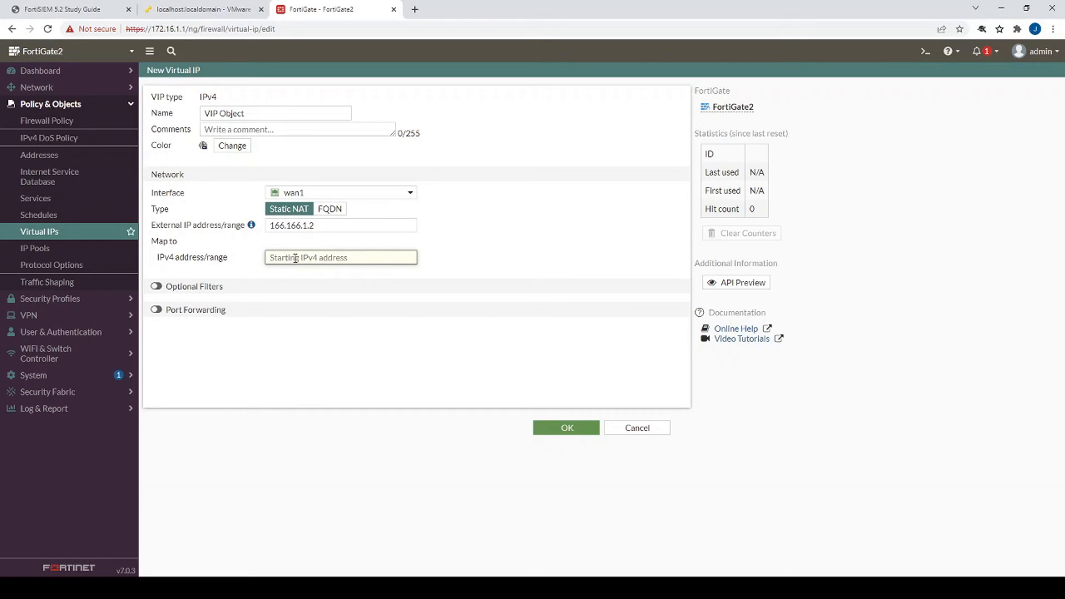
{"action": "type", "text": "192.168.112.2"}
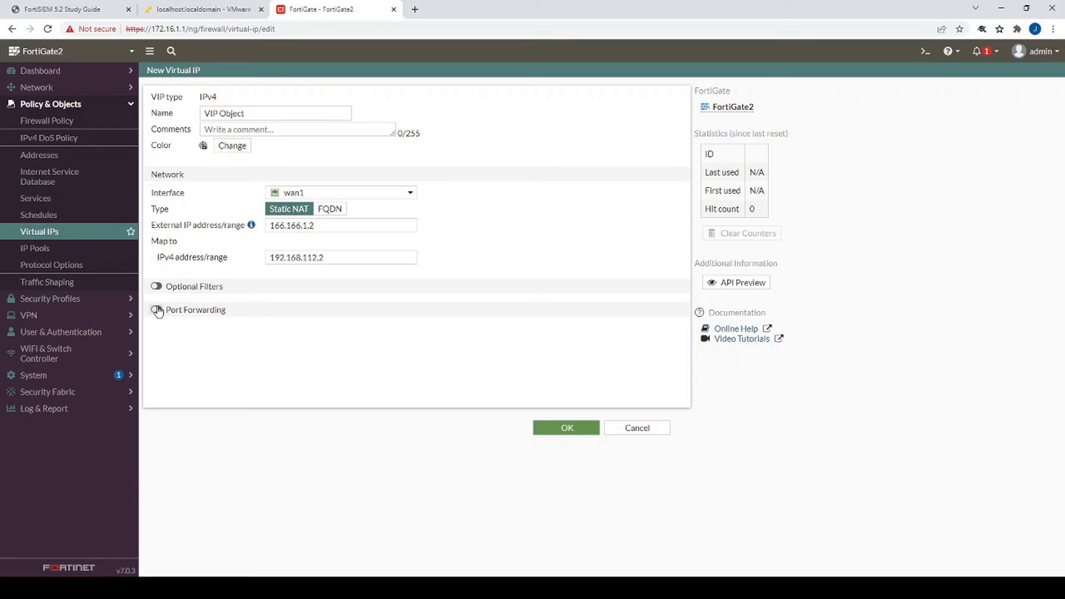
{"action": "left_click", "coordinate": [156, 310]}
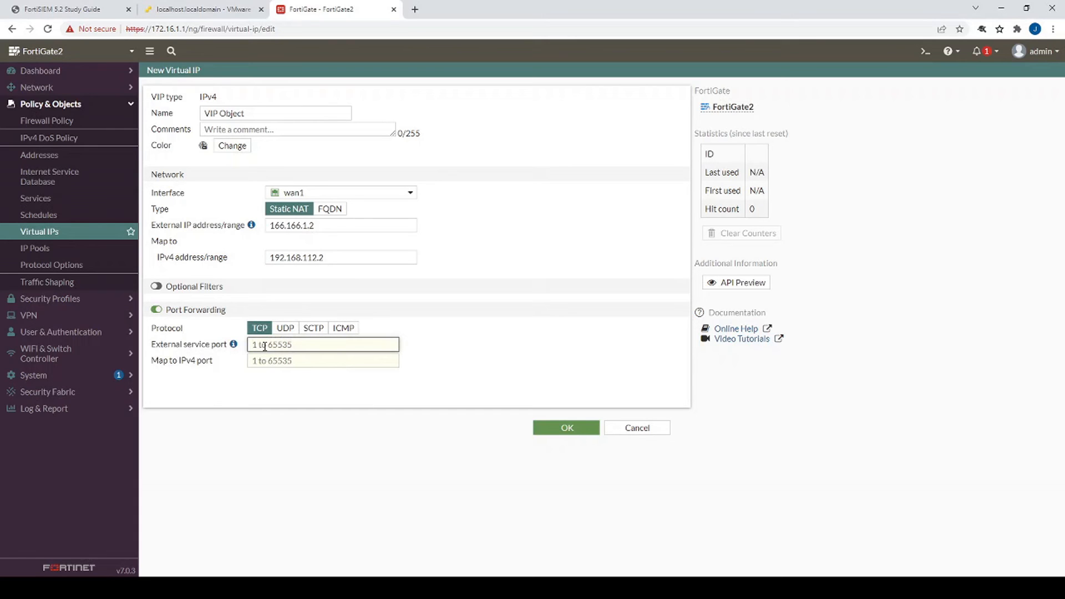
{"action": "type", "text": "8080"}
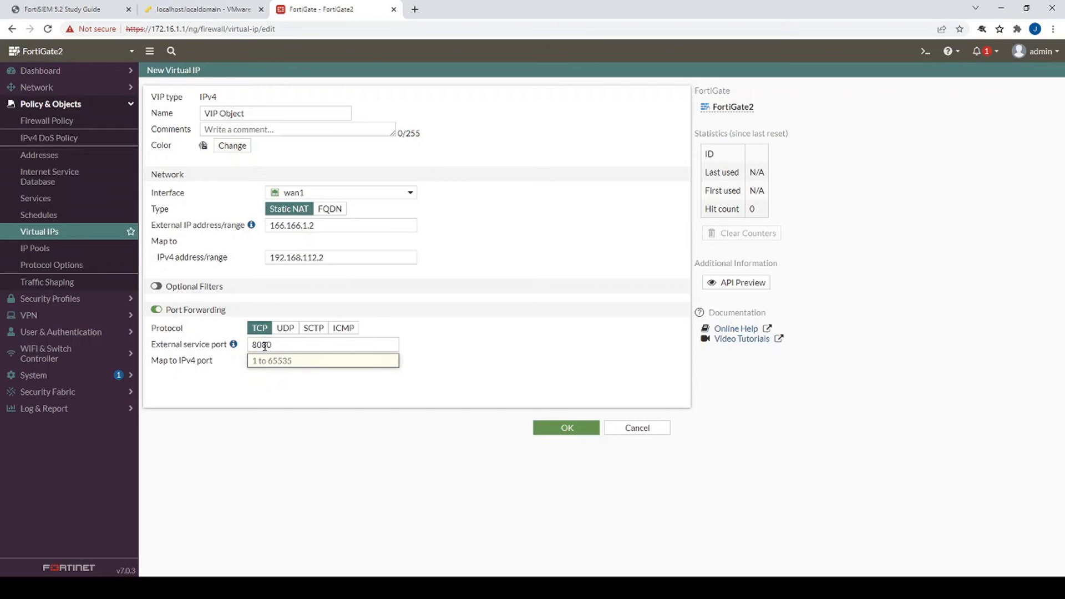
{"action": "left_click", "coordinate": [565, 427]}
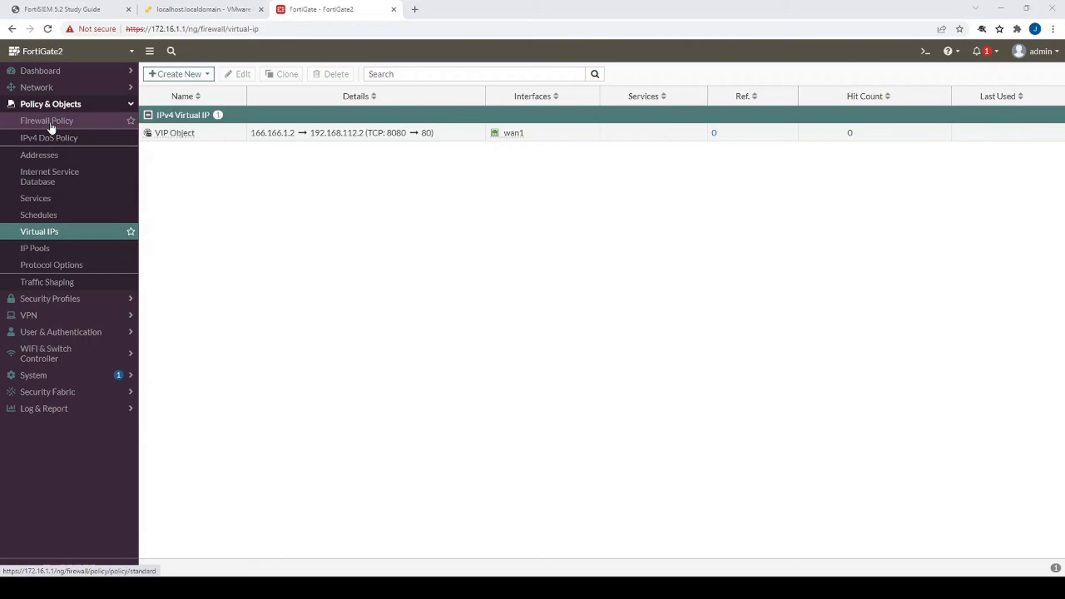
- Start a new policy 'VIP Policy' from wan1 to internal
{"action": "left_click", "coordinate": [46, 120]}
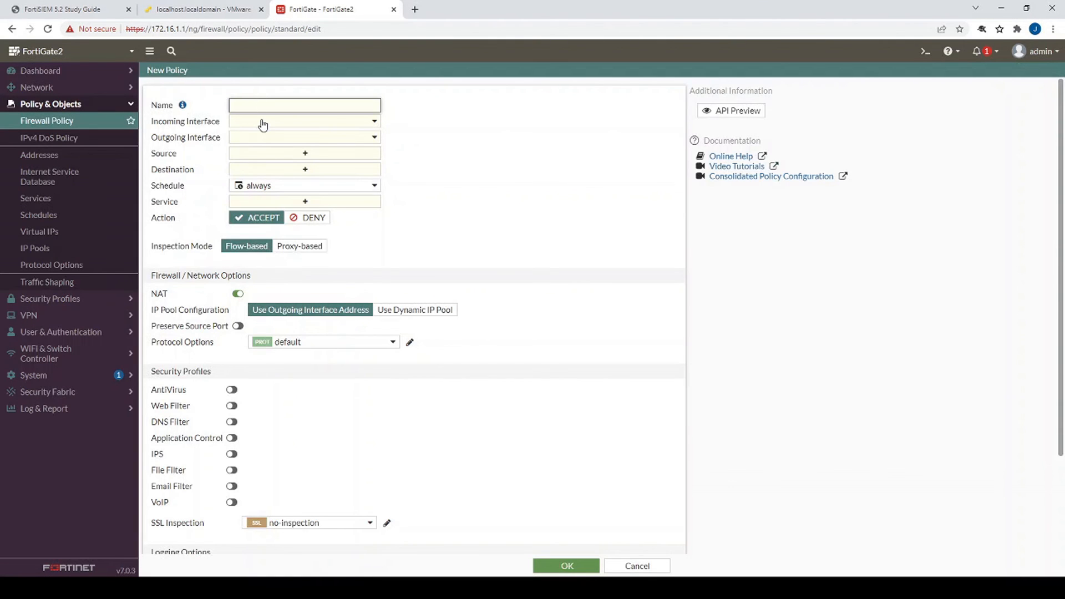
{"action": "type", "text": "VIP Policy"}
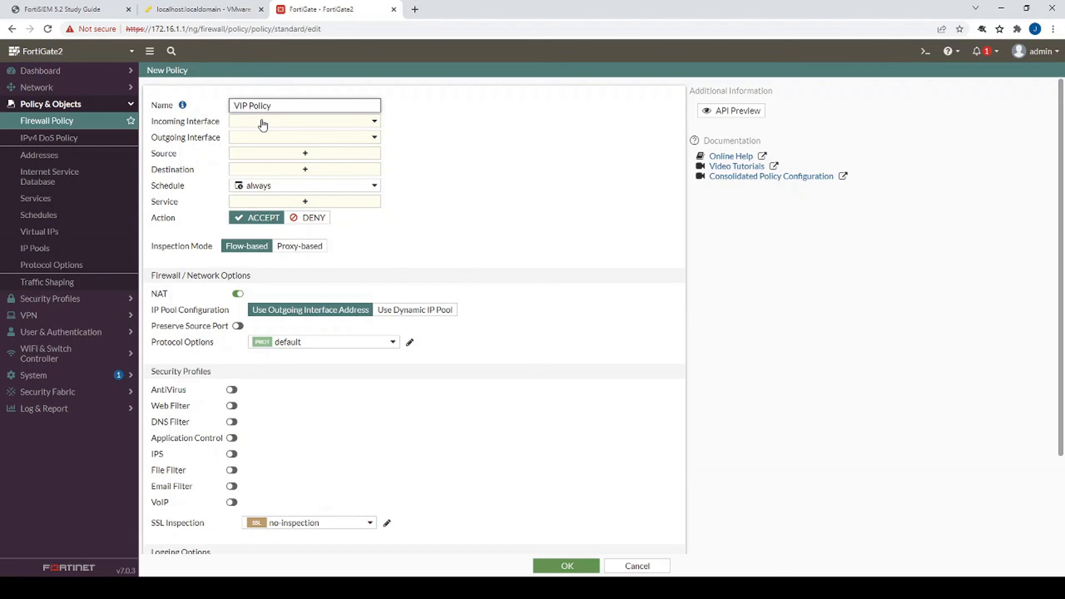
{"action": "left_click", "coordinate": [304, 121]}
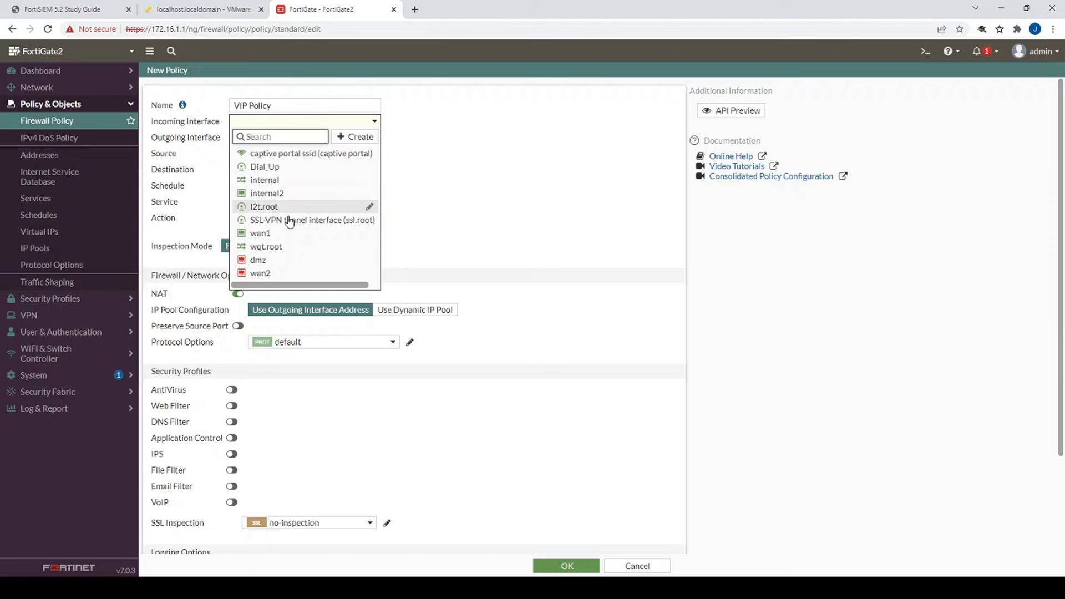
{"action": "left_click", "coordinate": [260, 233]}
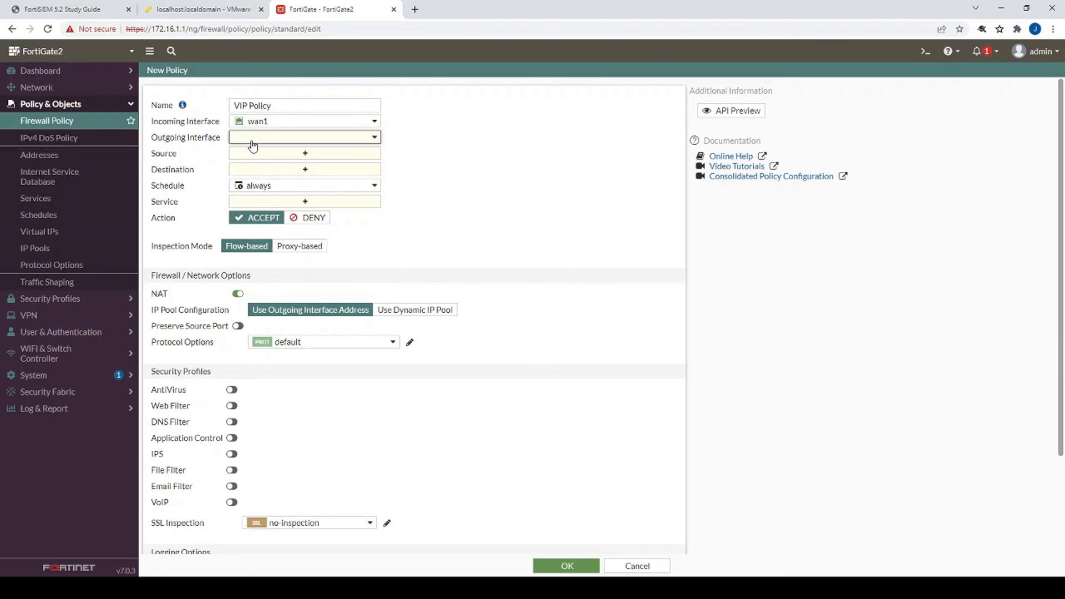
{"action": "left_click", "coordinate": [304, 137]}
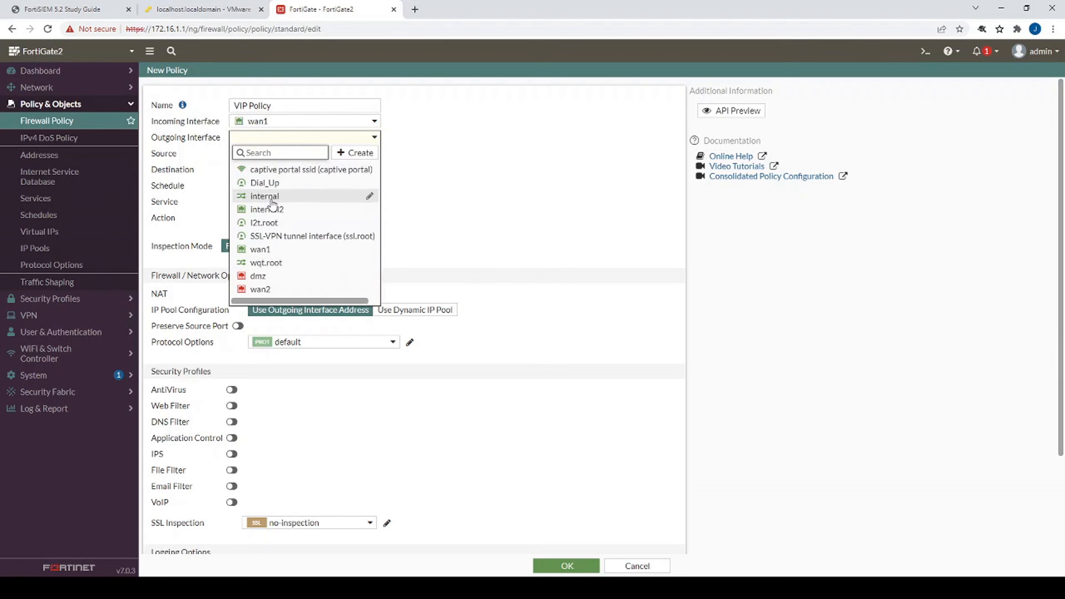
{"action": "left_click", "coordinate": [264, 197]}
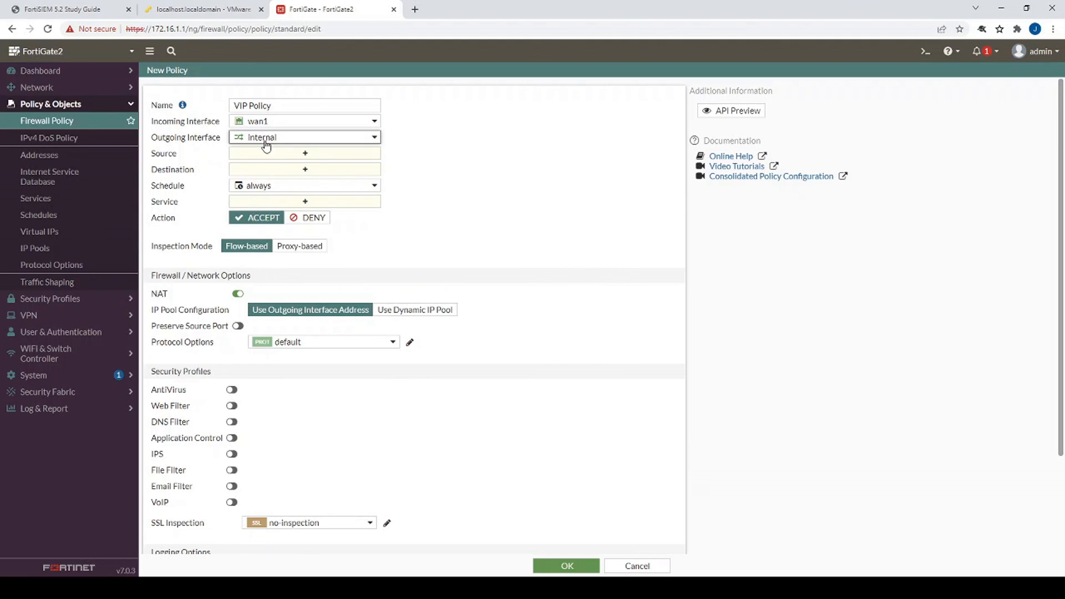
- Set source all, destination VIP Object, and save the VIP Policy
{"action": "left_click", "coordinate": [304, 153]}
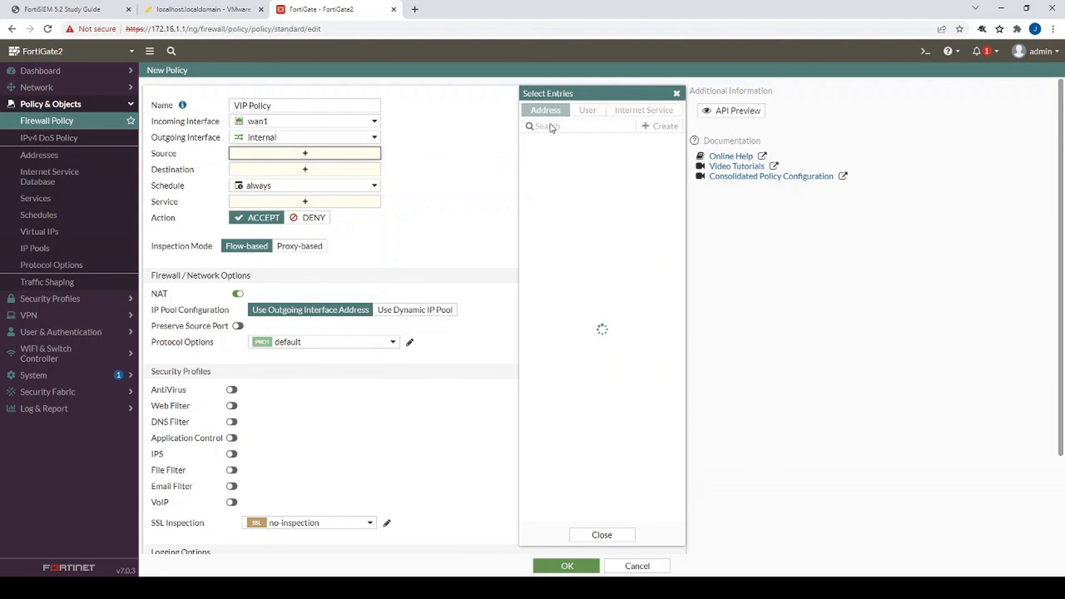
{"action": "mouse_move", "coordinate": [544, 158]}
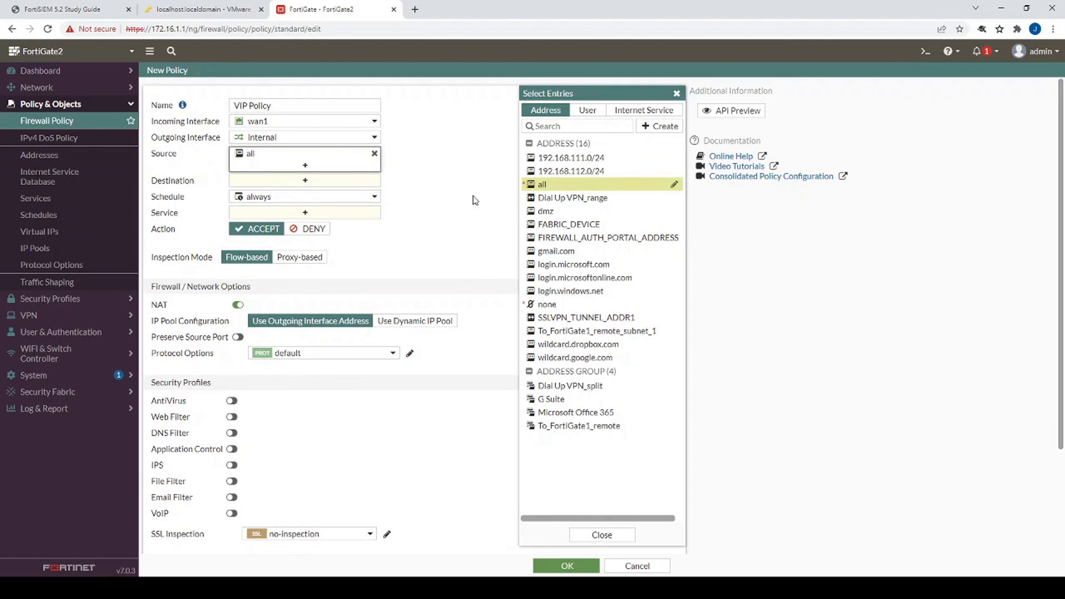
{"action": "mouse_move", "coordinate": [246, 188]}
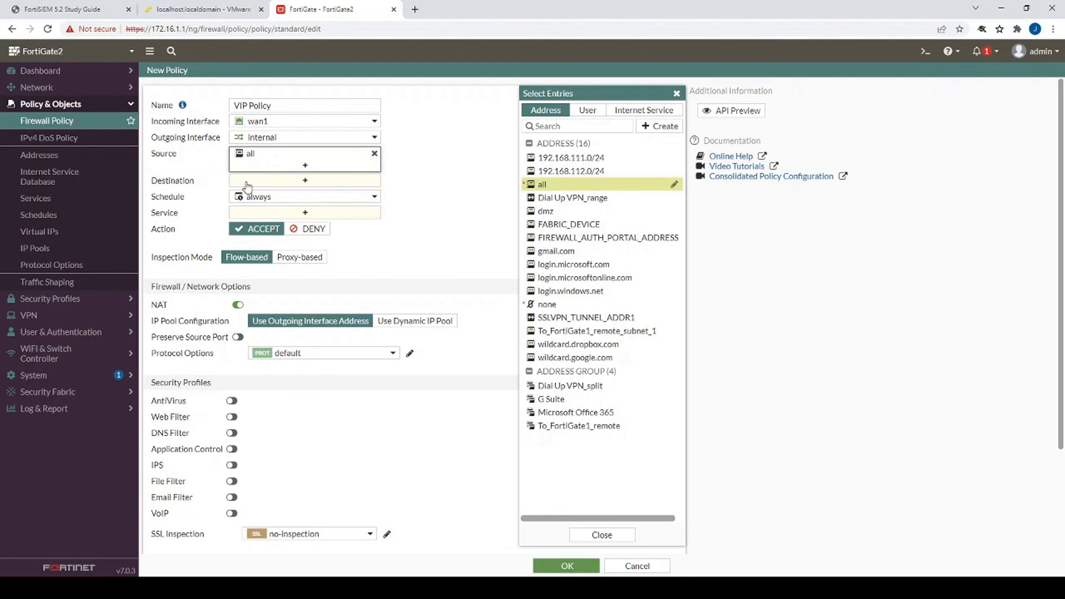
{"action": "left_click", "coordinate": [557, 454]}
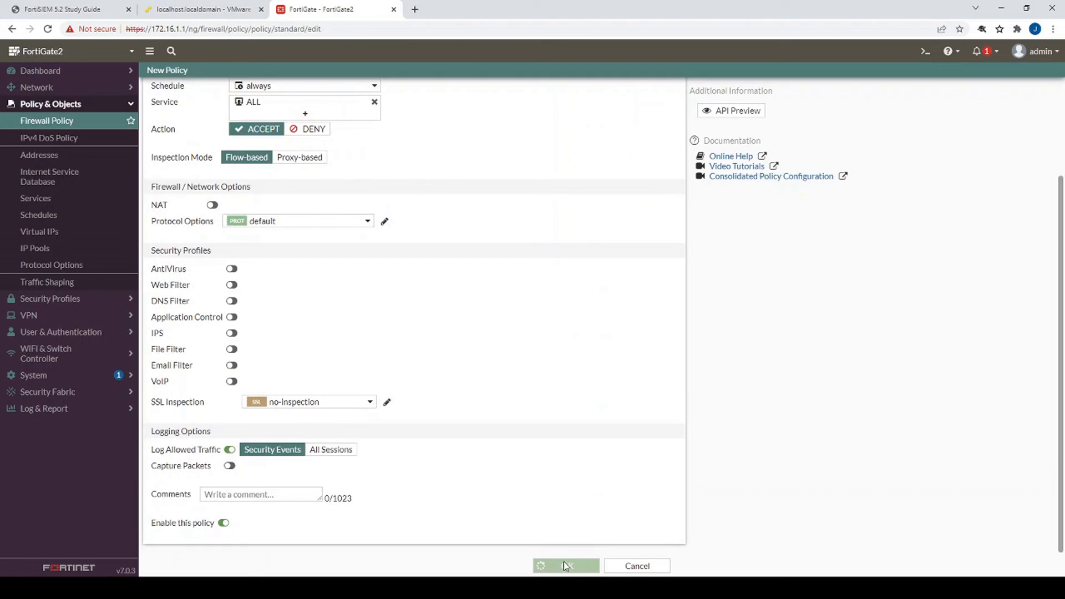
{"action": "left_click", "coordinate": [564, 565]}
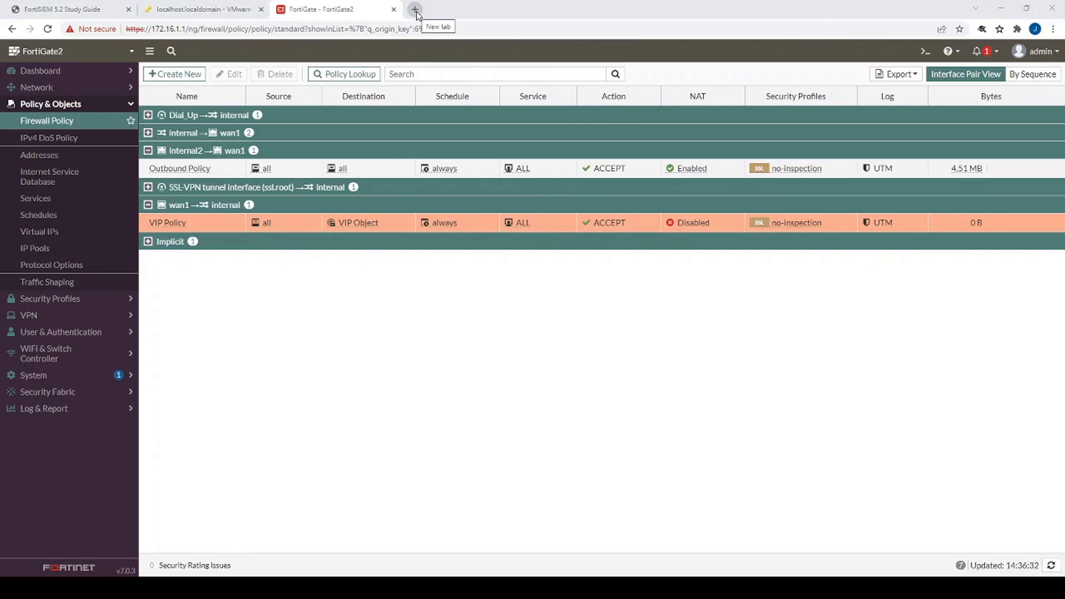
{"action": "left_click", "coordinate": [414, 10]}
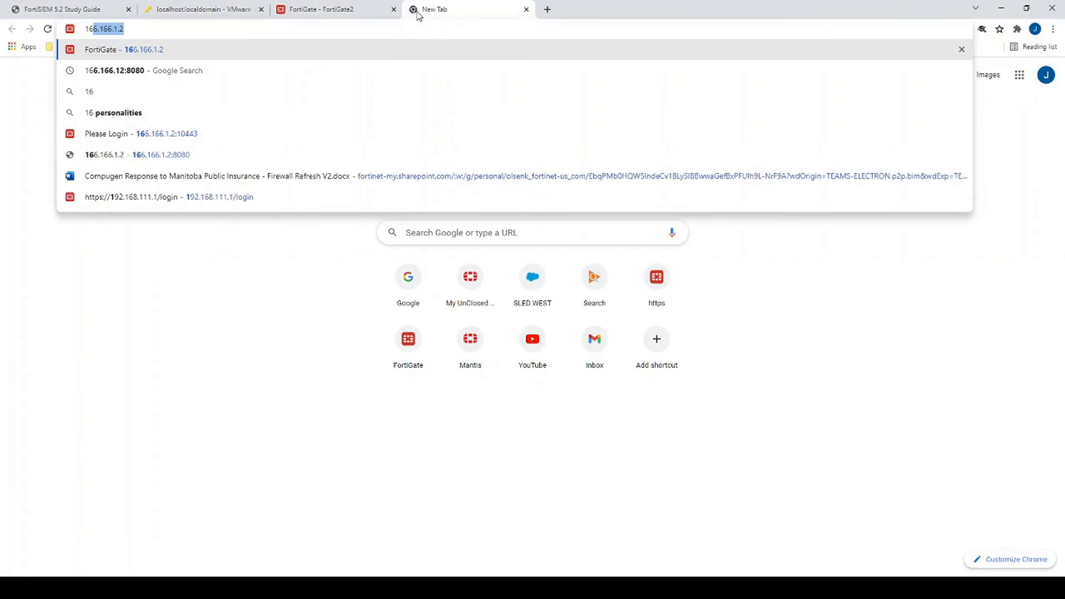